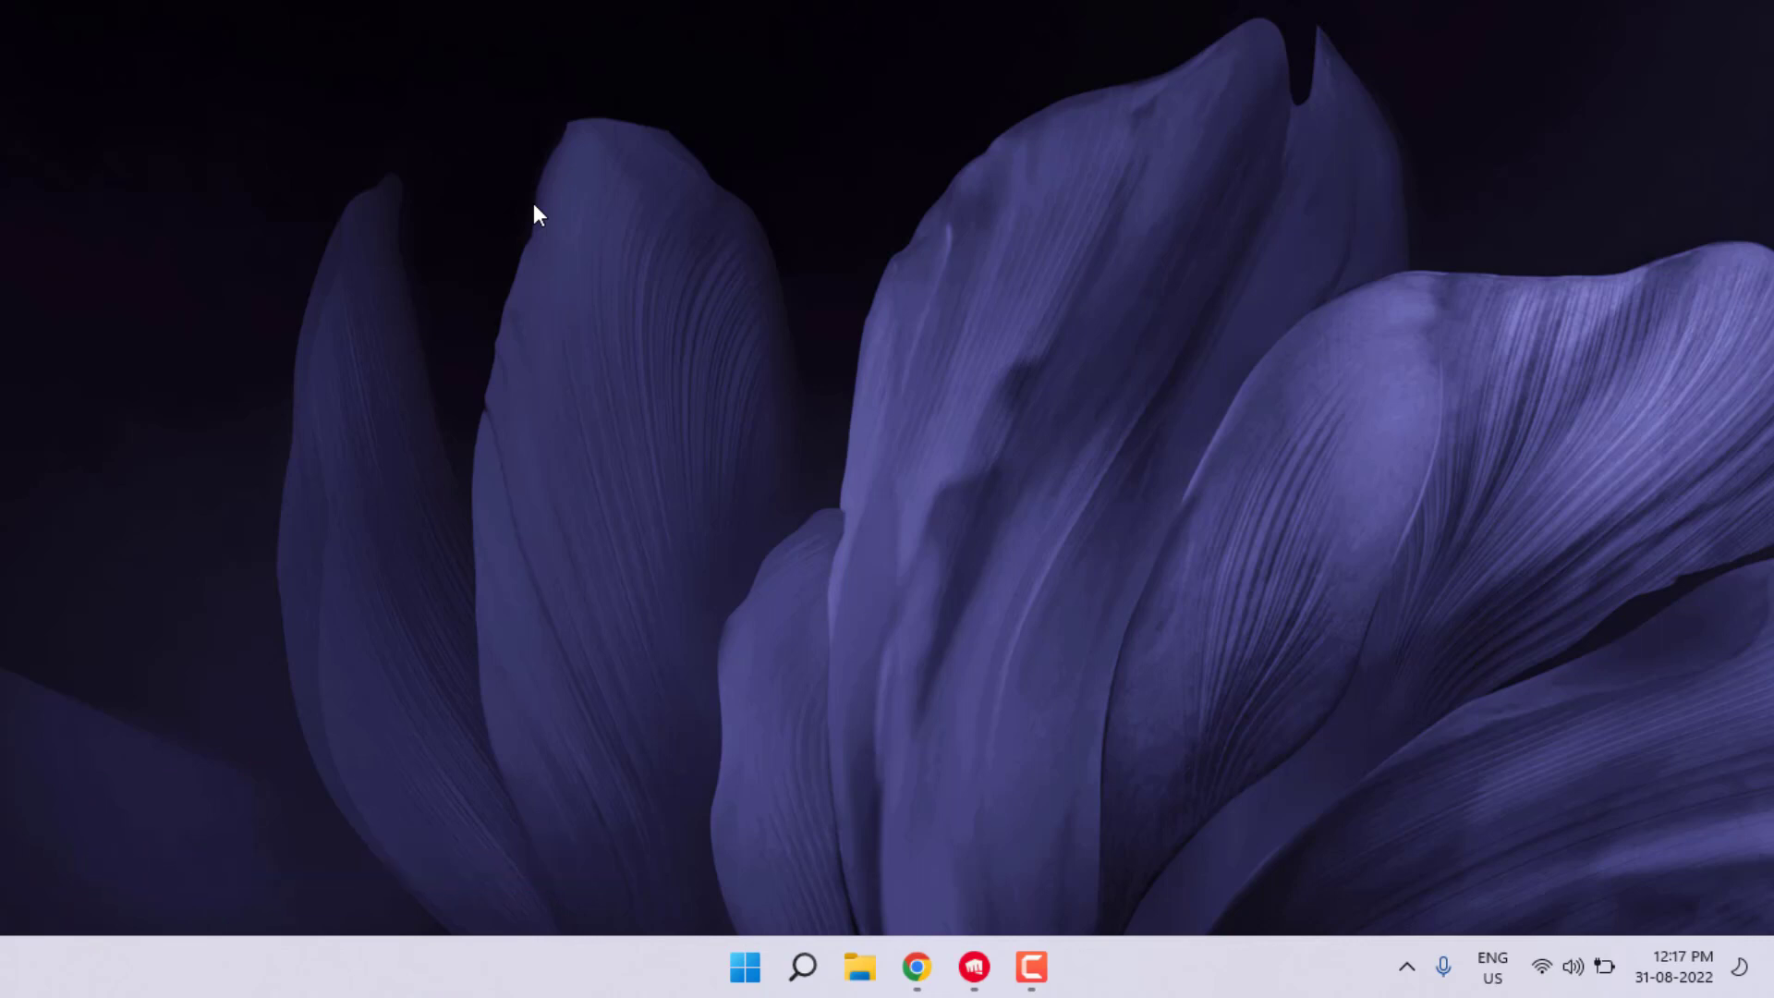
pyautogui.moveTo(567, 508)
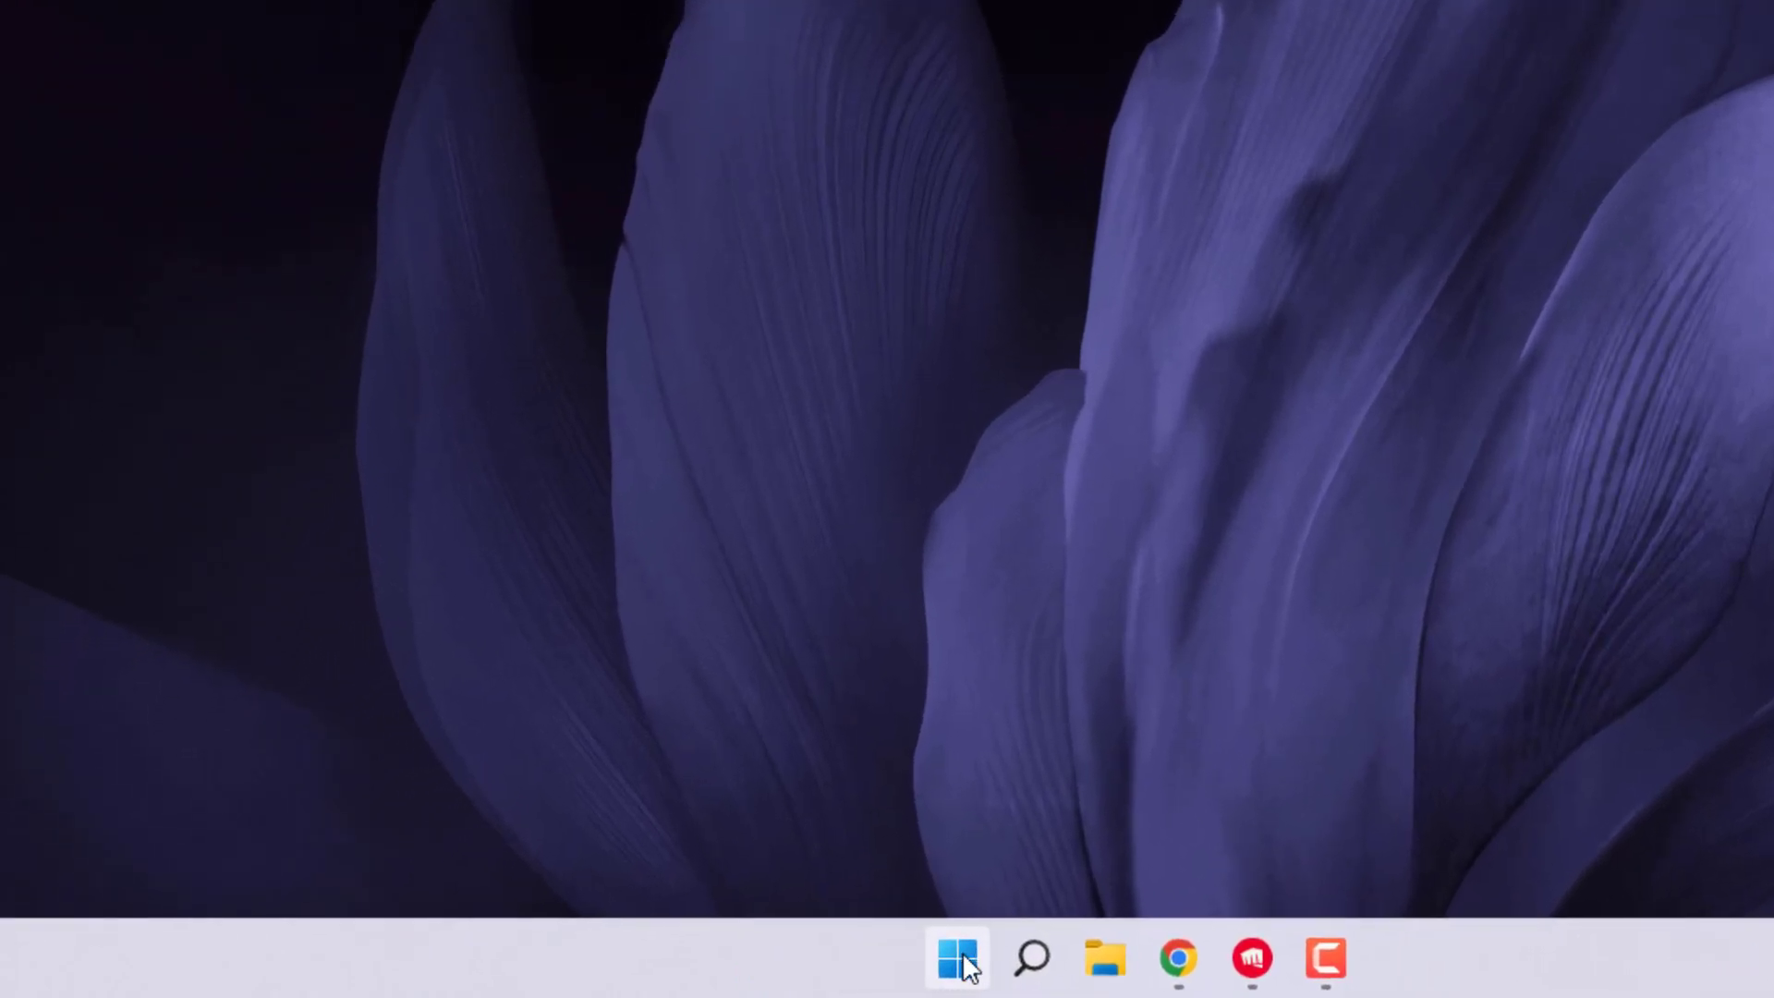
# End the Riot Client (32 bit) task in Task Manager and return to the desktop.
pyautogui.rightClick(955, 958)
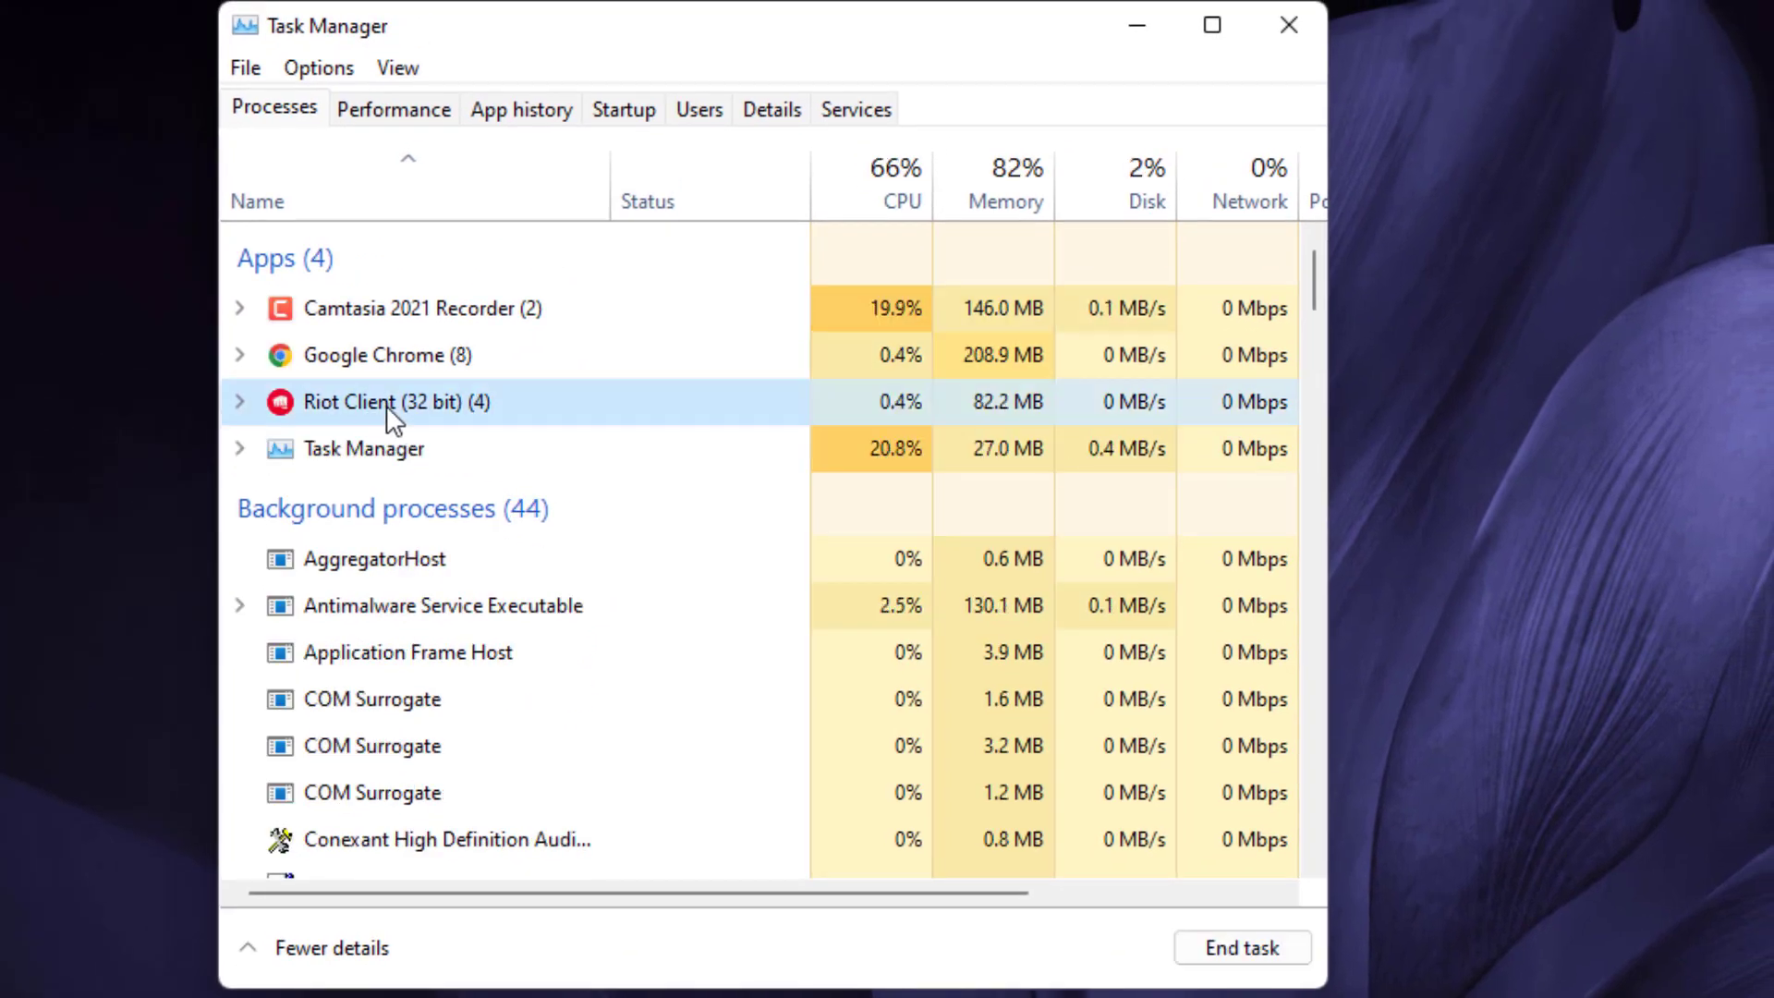
pyautogui.rightClick(393, 401)
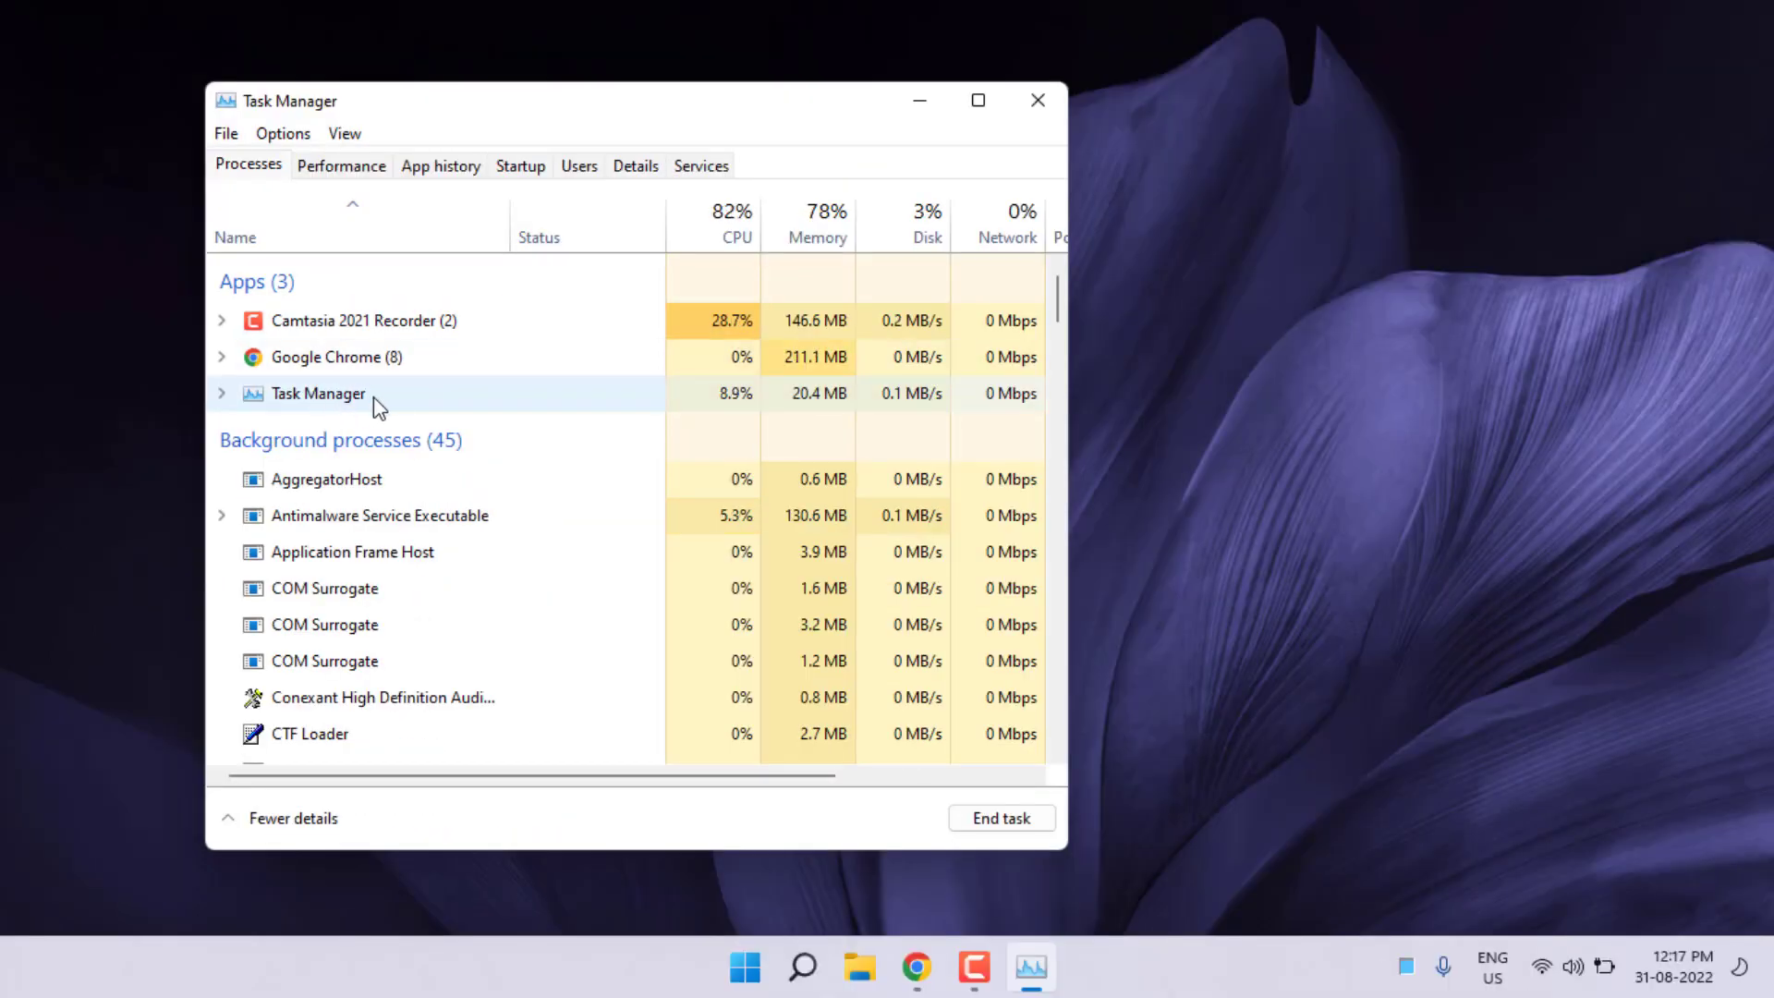
pyautogui.moveTo(1036, 100)
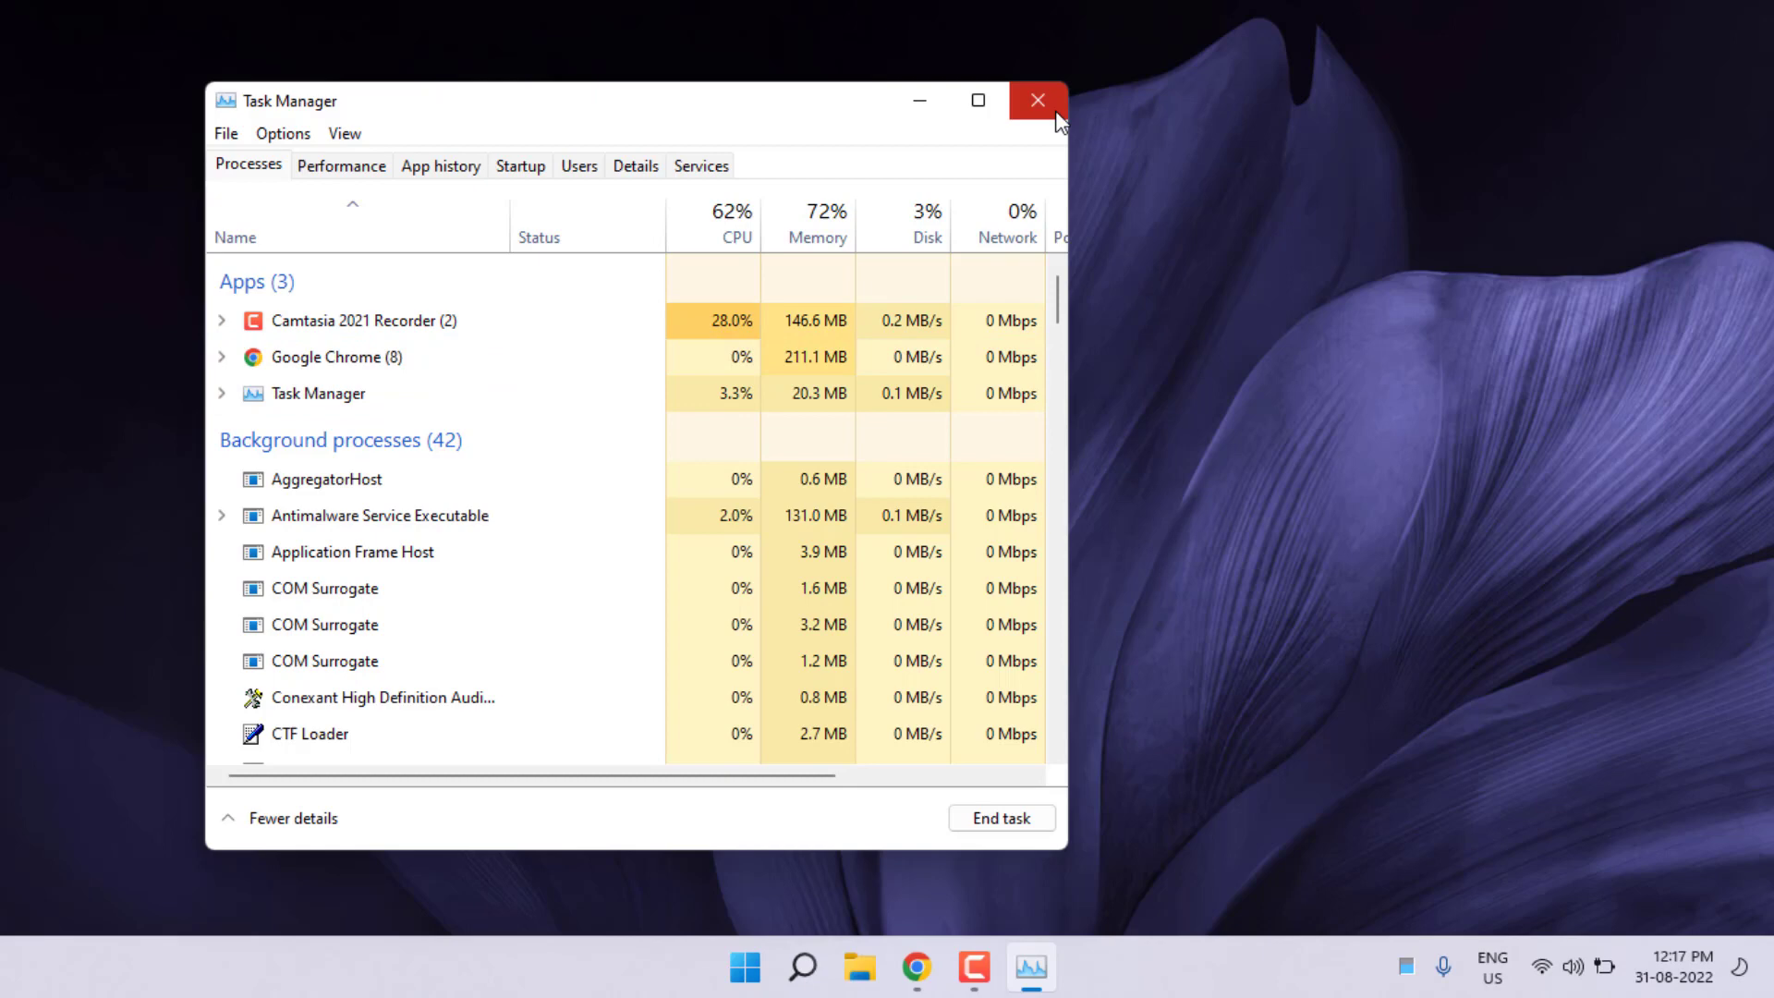
pyautogui.click(1035, 99)
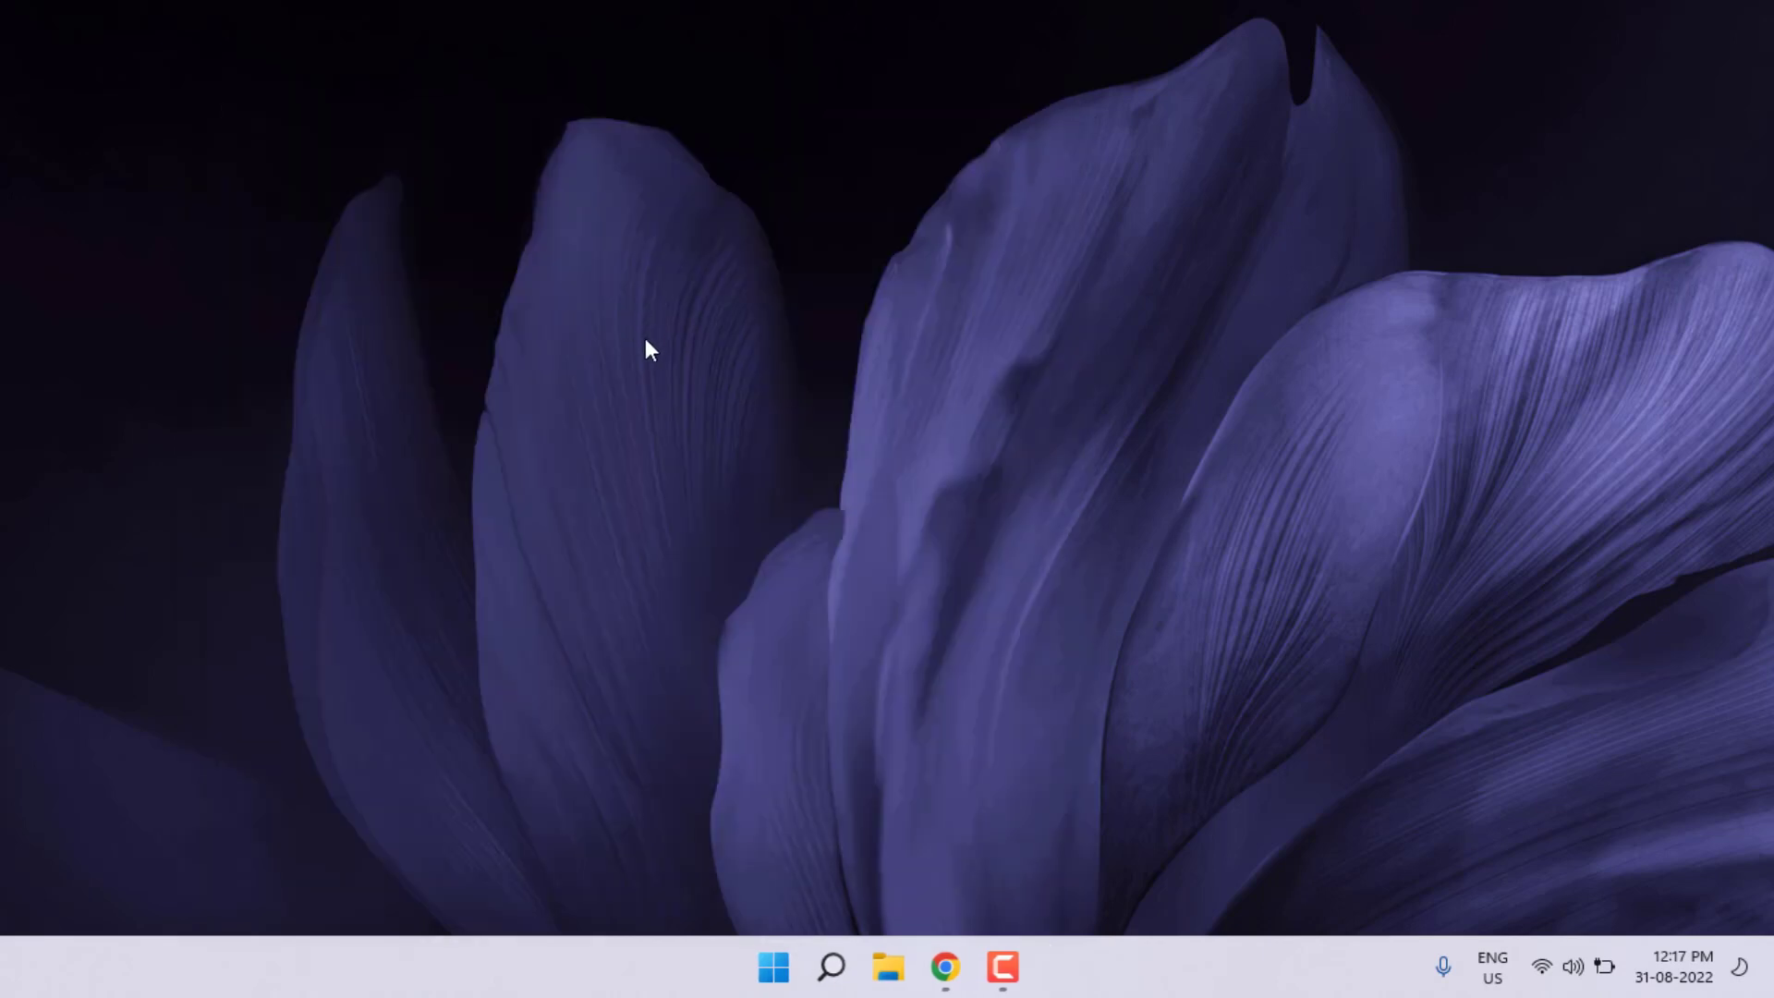
# Launch the Services app from a Start search for 'services'.
pyautogui.click(772, 966)
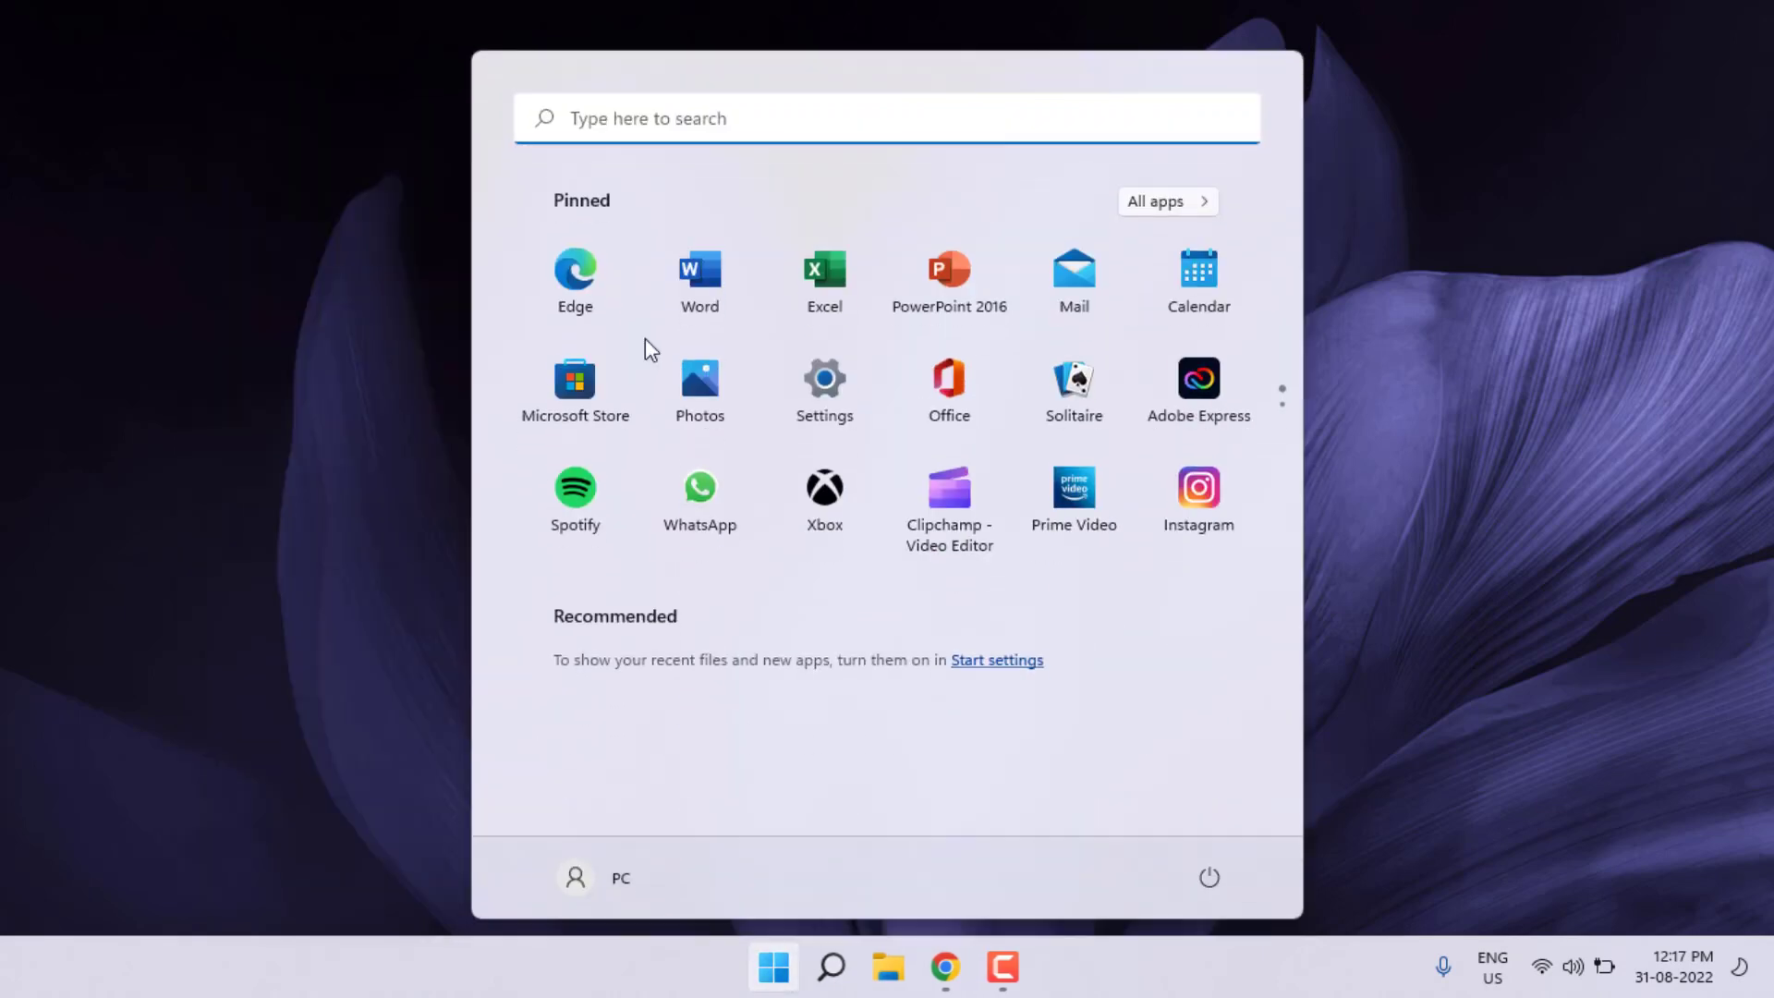
pyautogui.write('services')
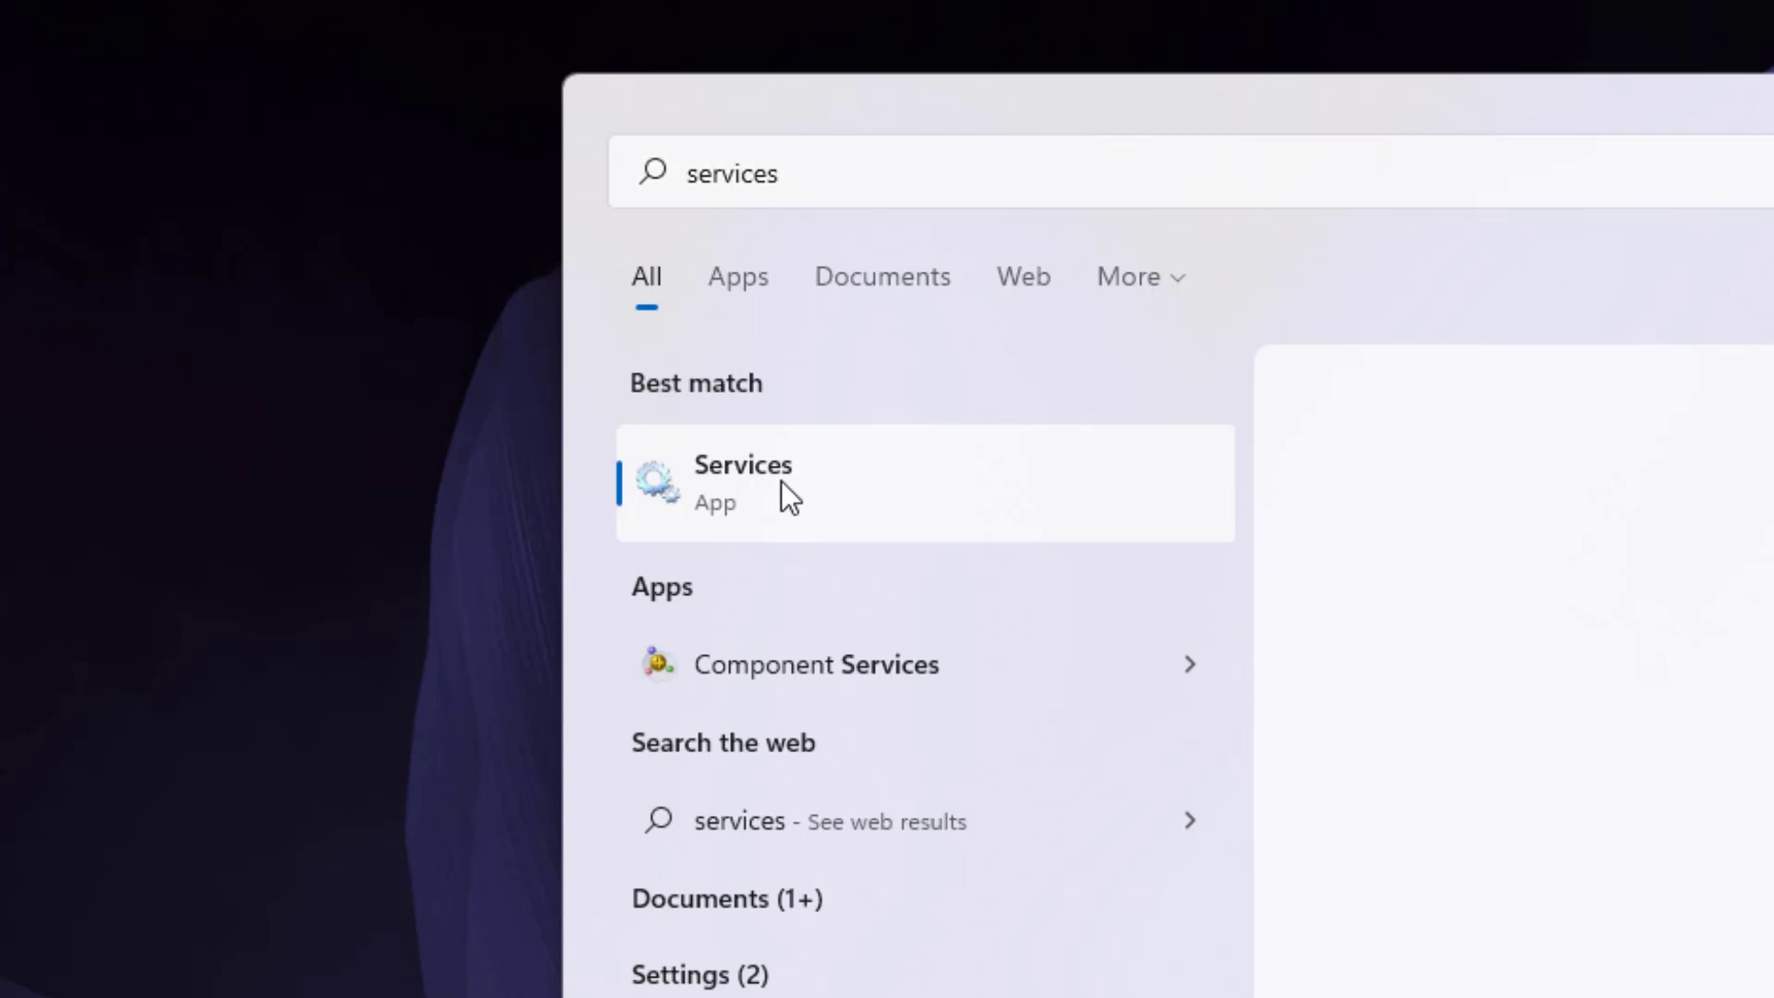
pyautogui.click(743, 481)
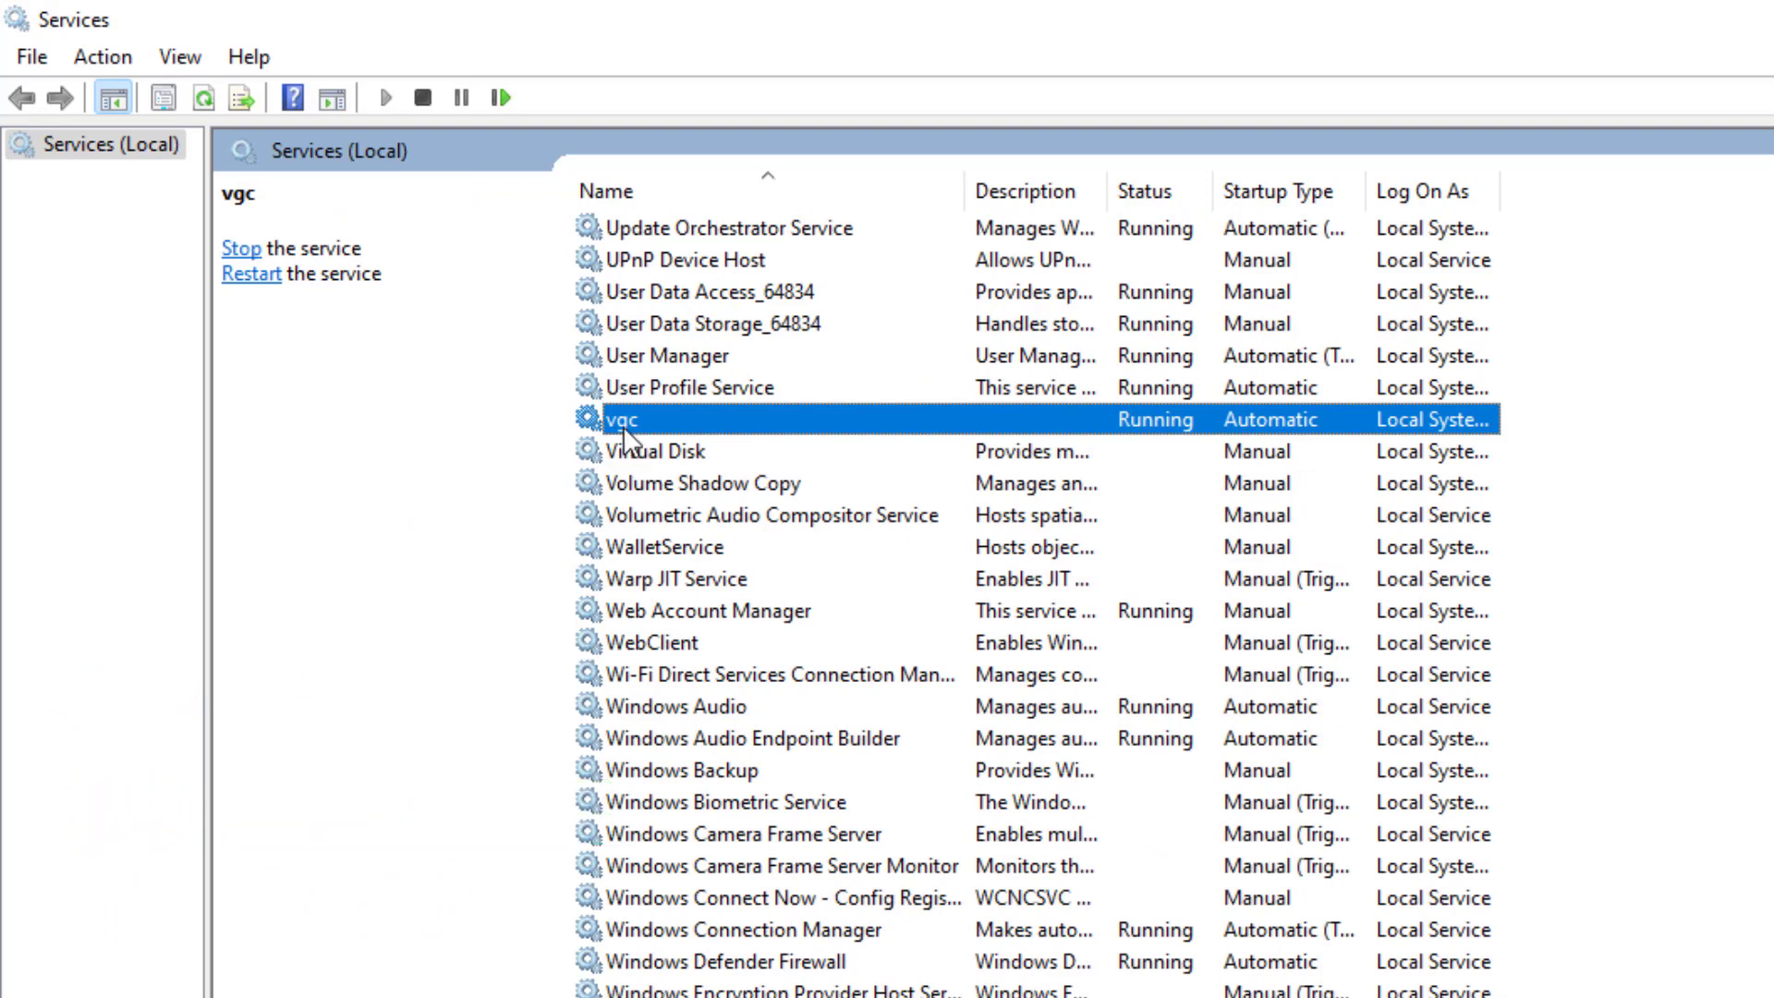
# Stop the vgc service from its Properties dialog so its status reads Stopped.
pyautogui.rightClick(623, 419)
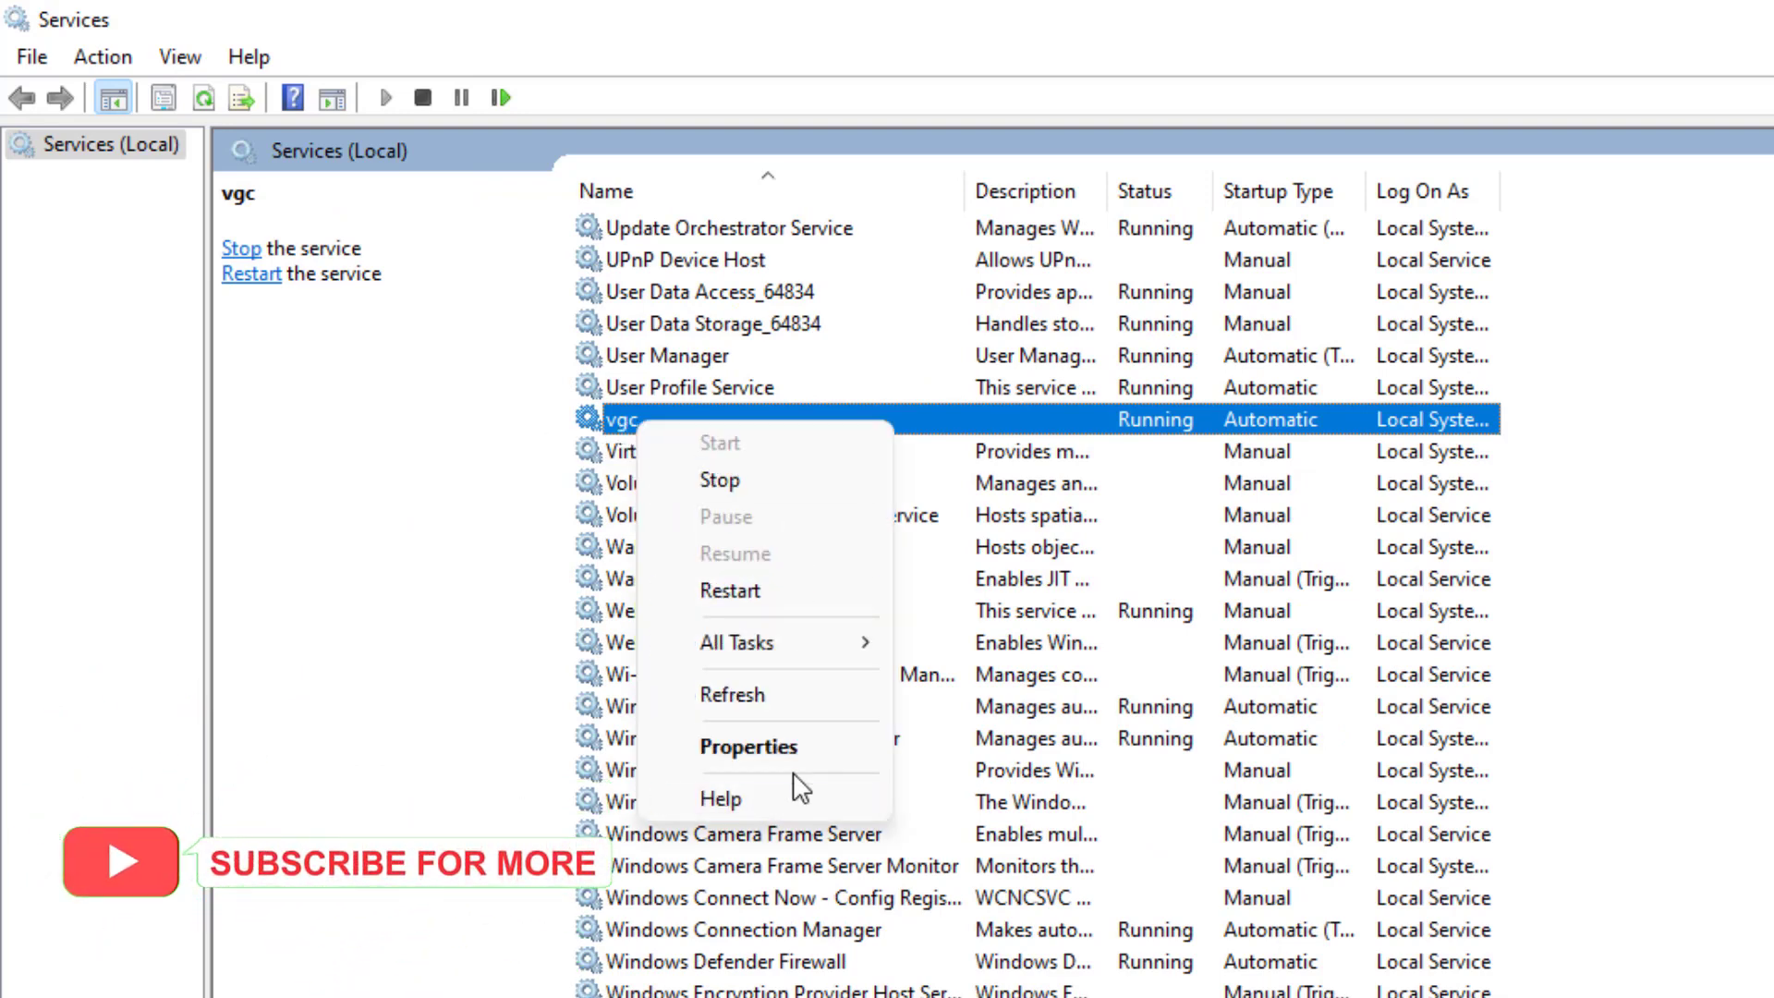
pyautogui.click(749, 745)
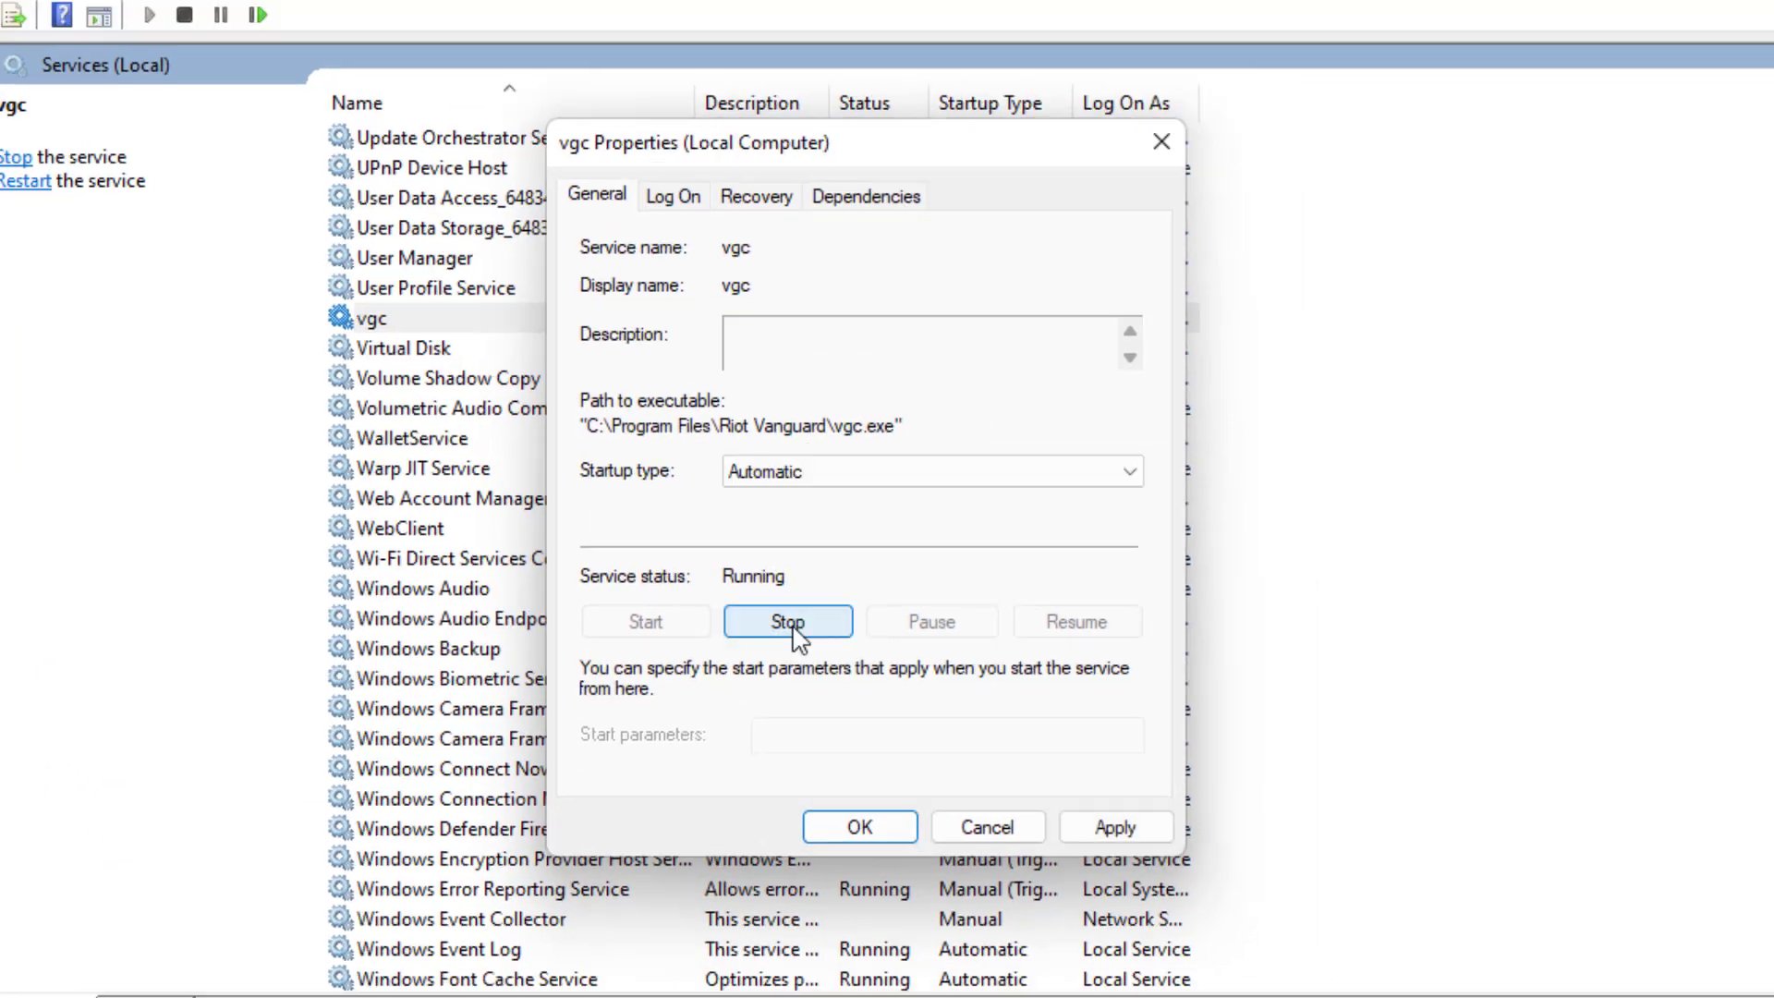
pyautogui.click(787, 621)
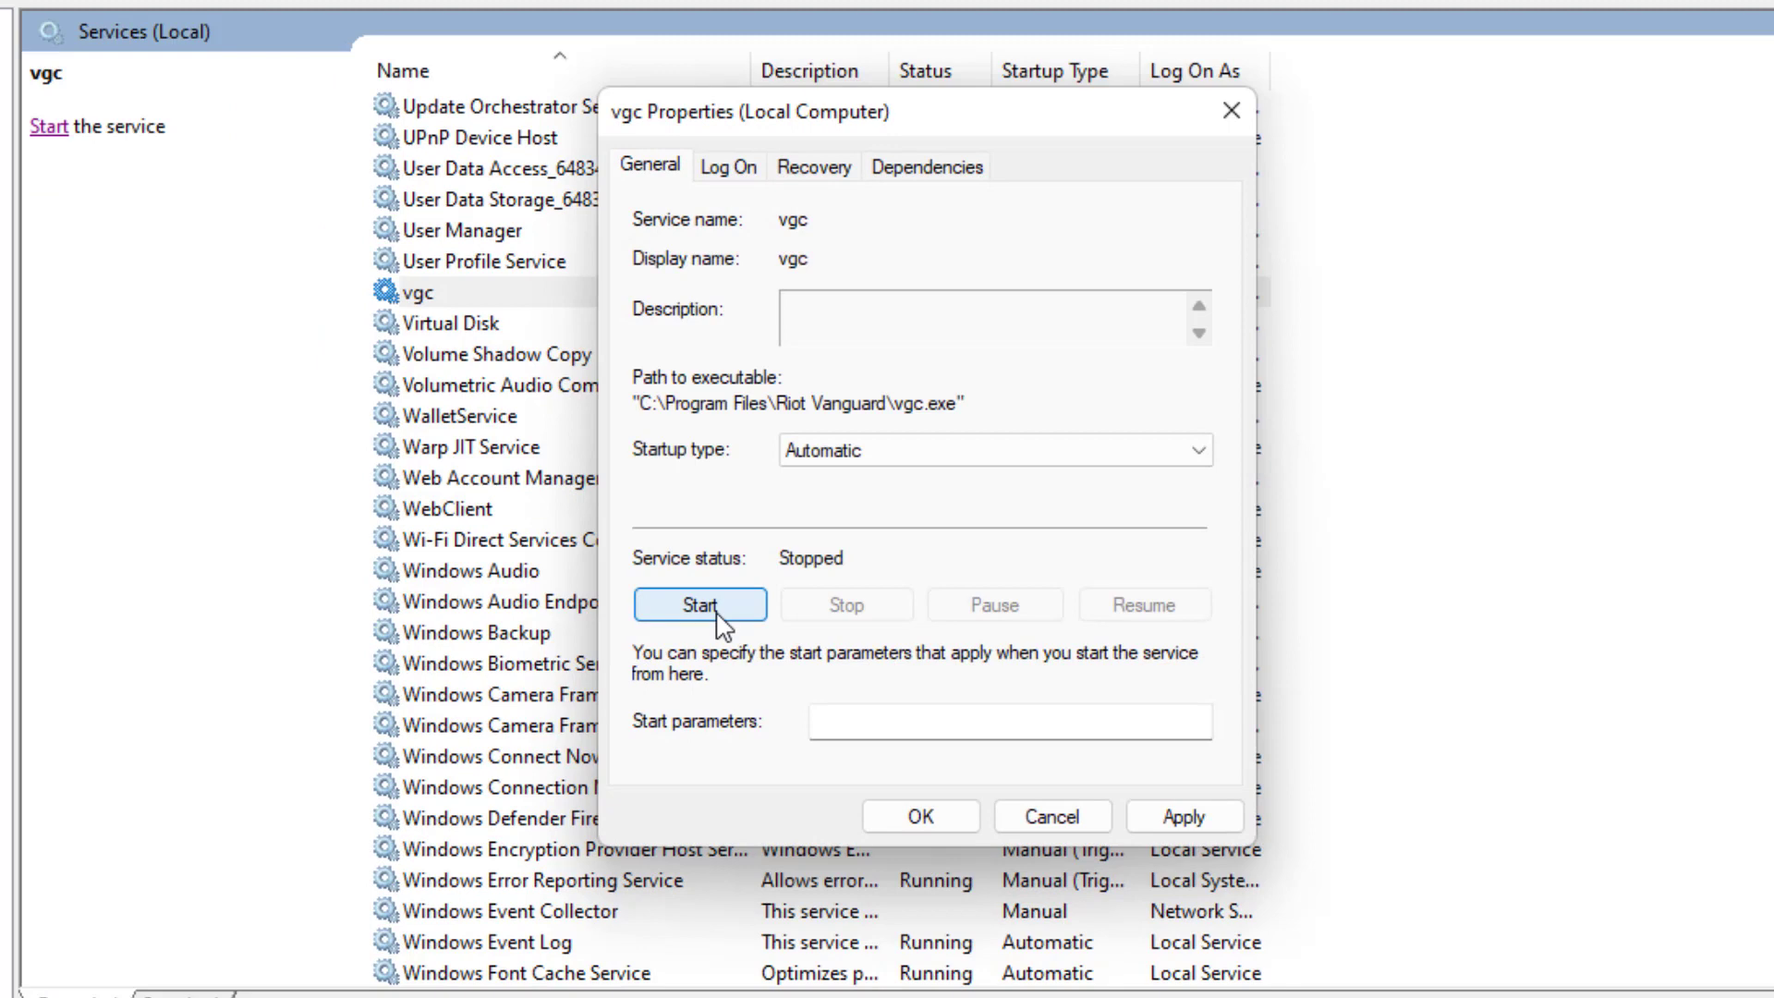
# Start the vgc service again and reach the %localappdata% folder via Run.
pyautogui.click(698, 602)
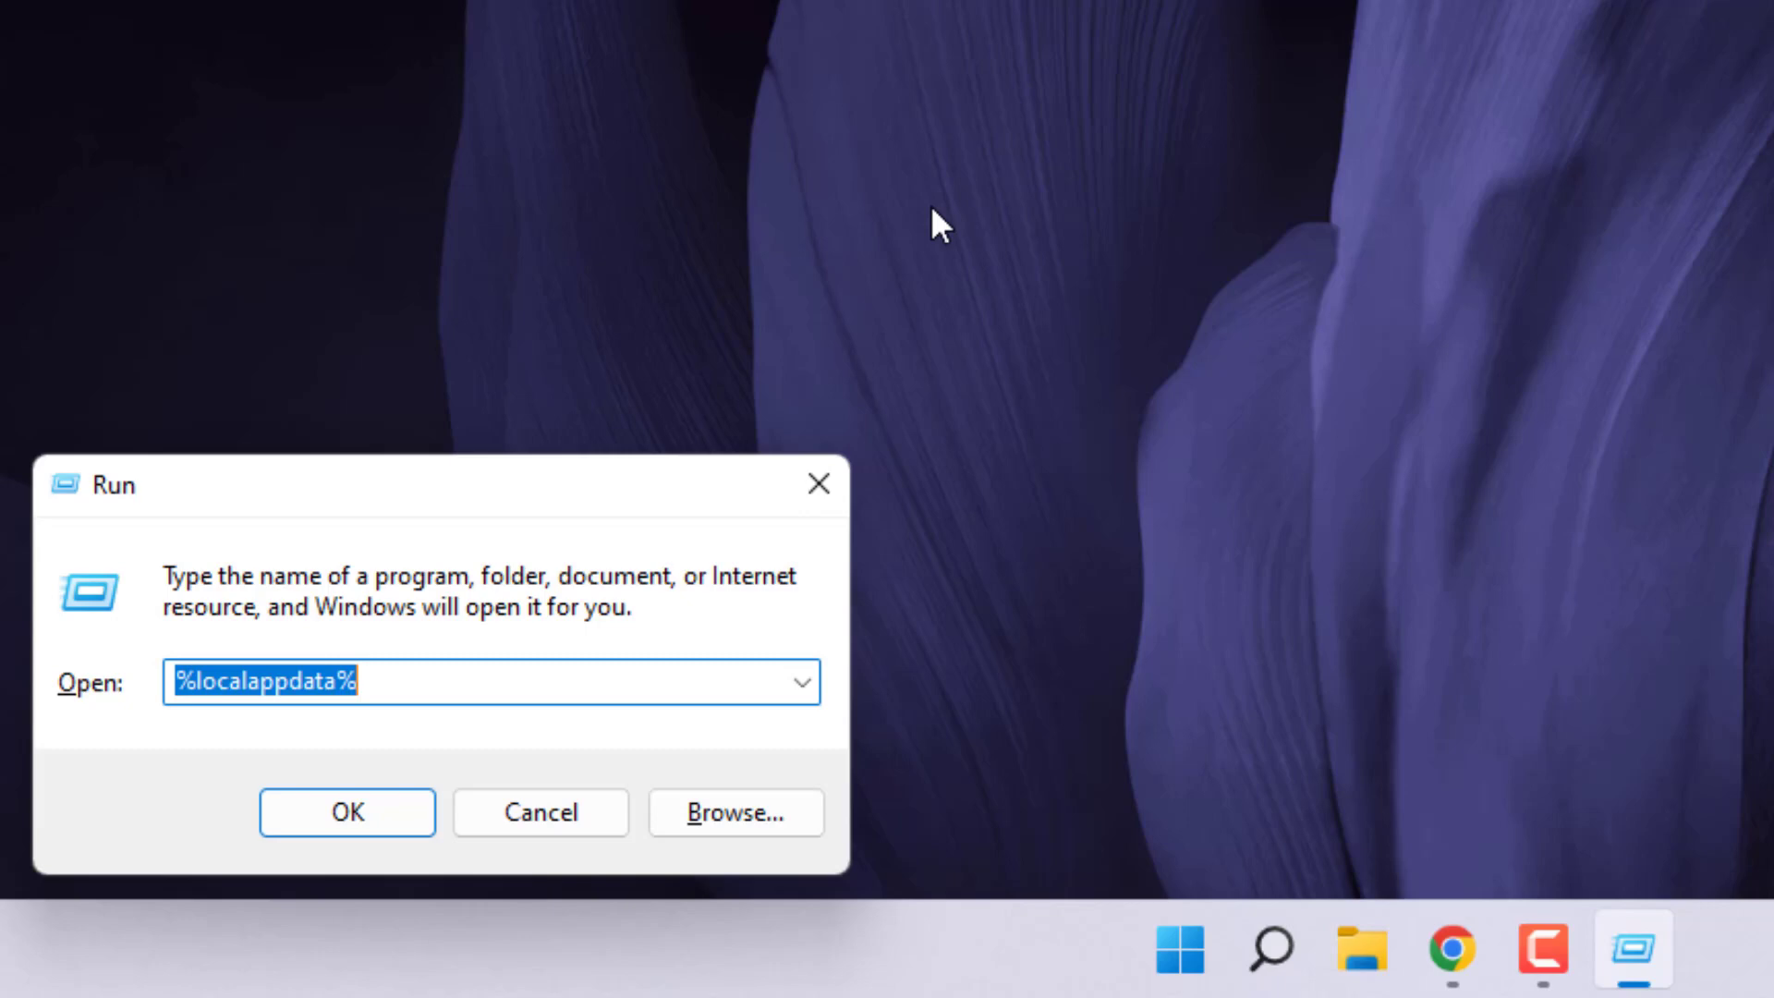
pyautogui.click(346, 813)
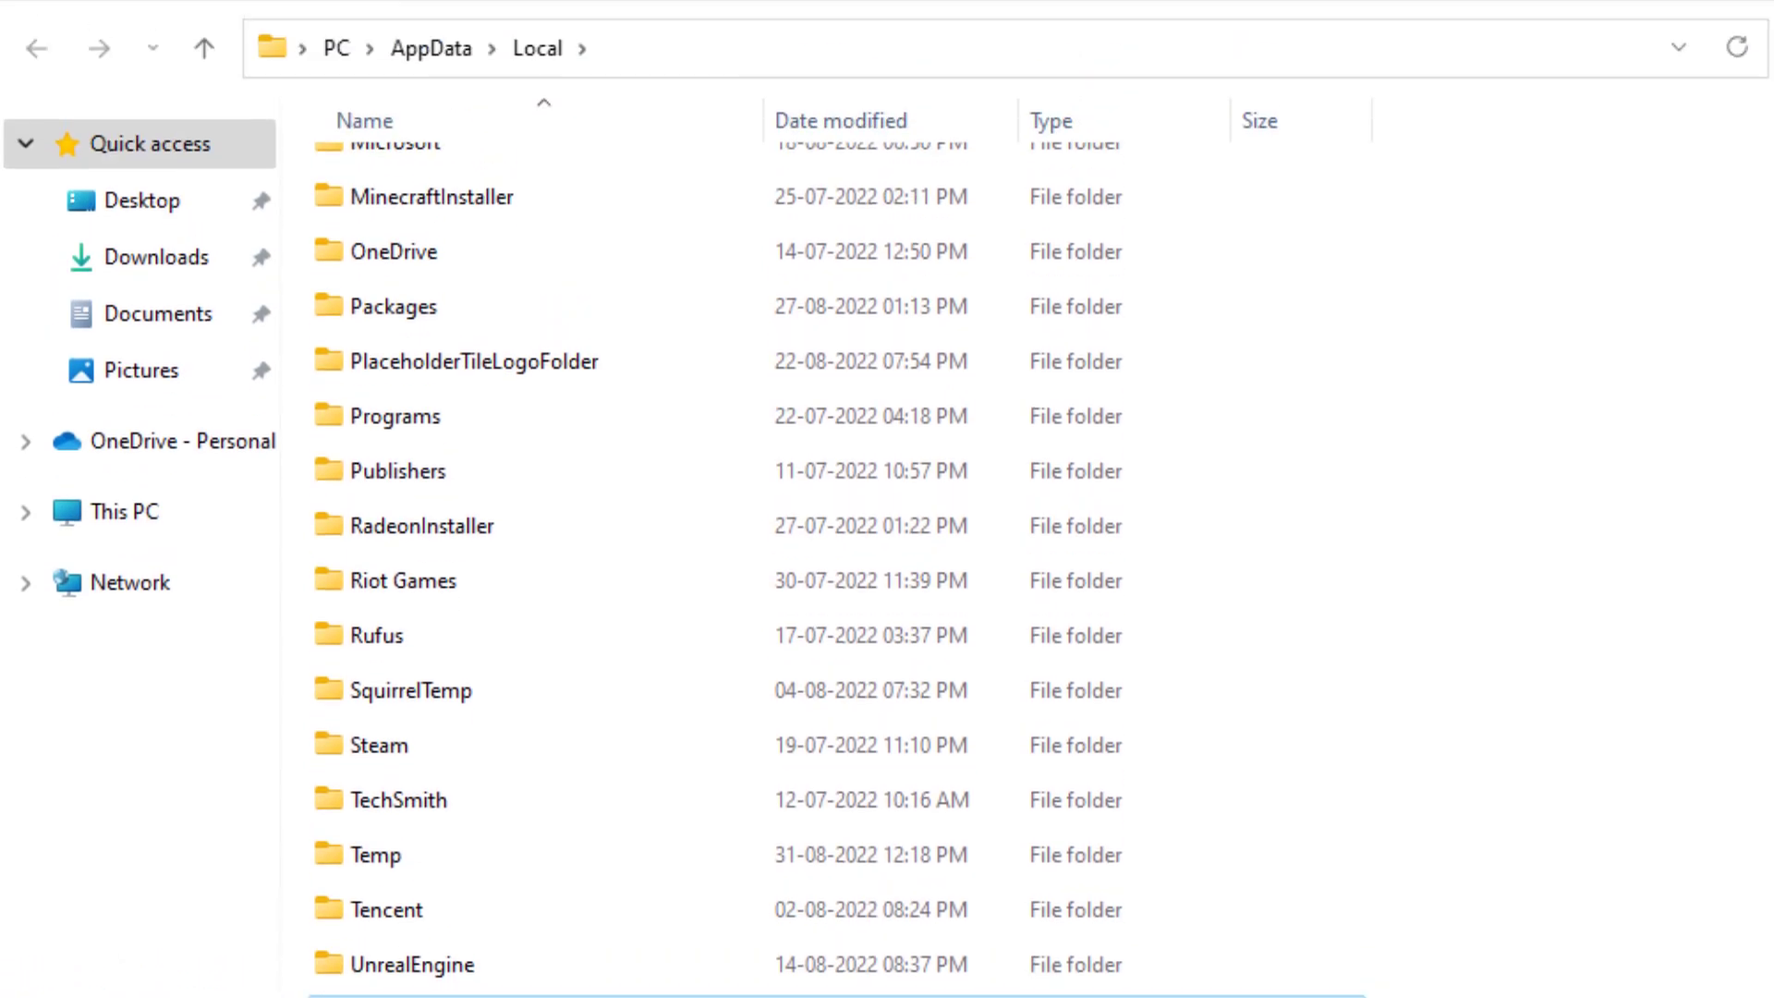
# Delete Config, Crashes, Logs and webcache from VALORANT's Saved folder, leaving it empty.
pyautogui.doubleClick(407, 578)
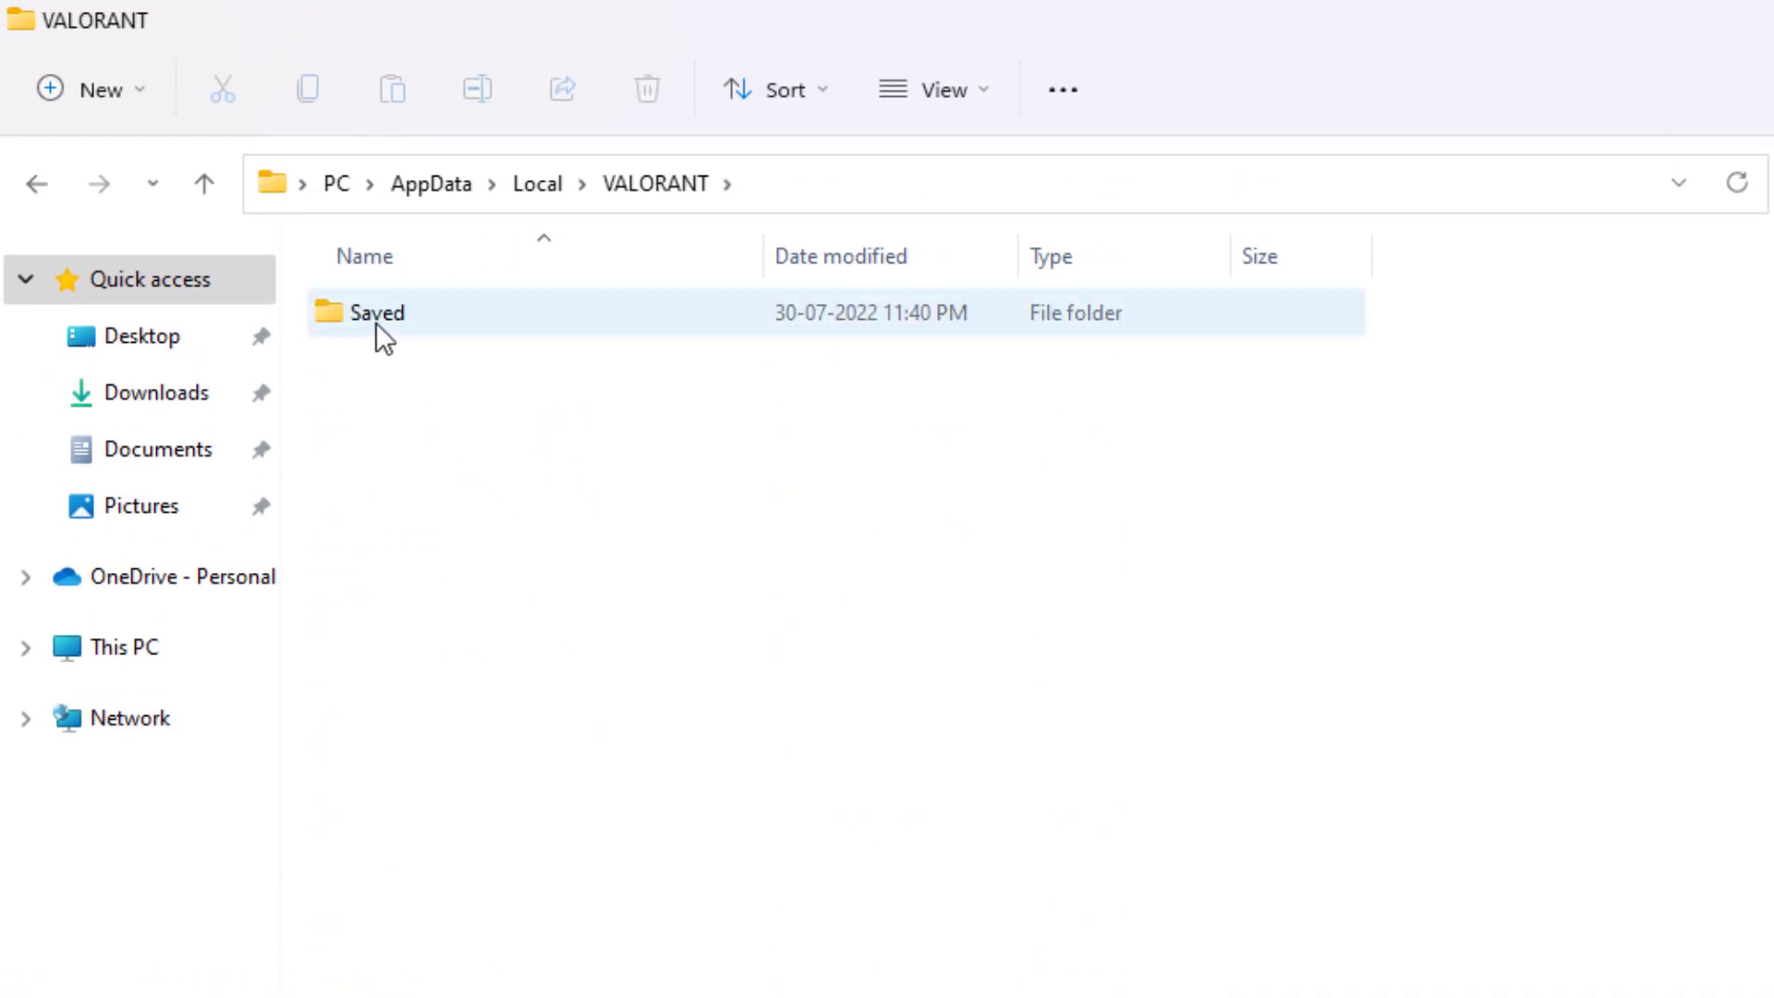
pyautogui.doubleClick(379, 312)
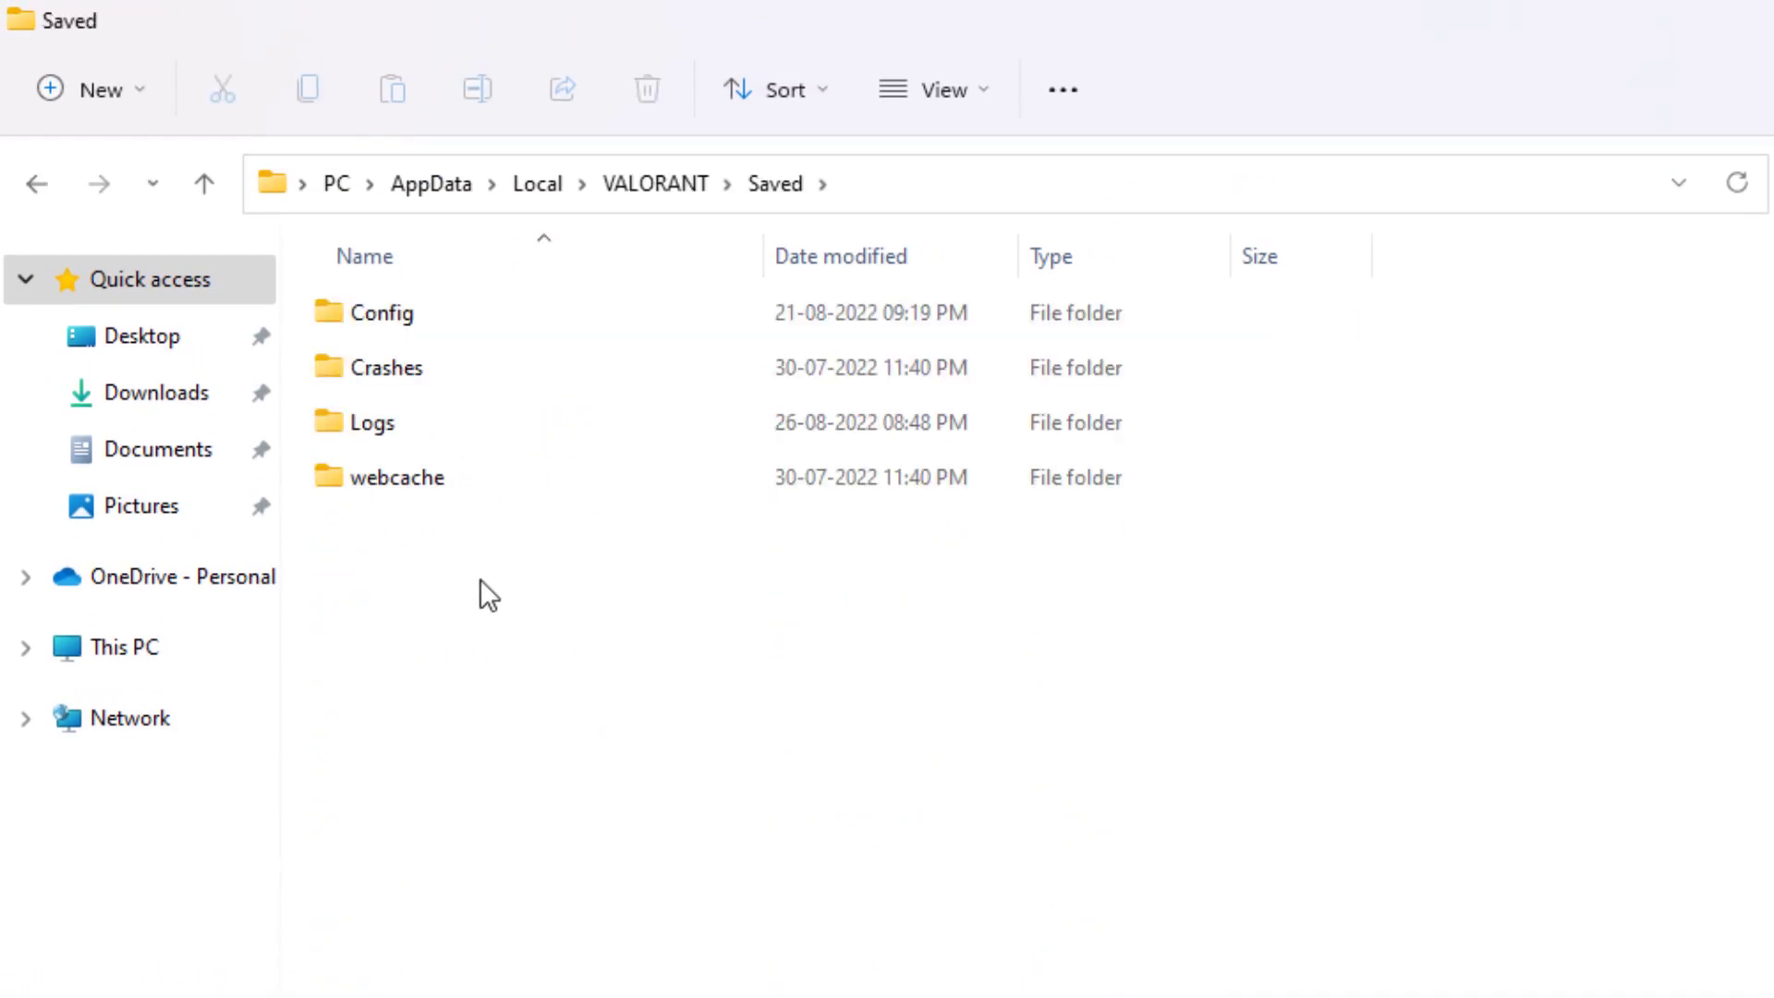
pyautogui.press('ctrl+a')
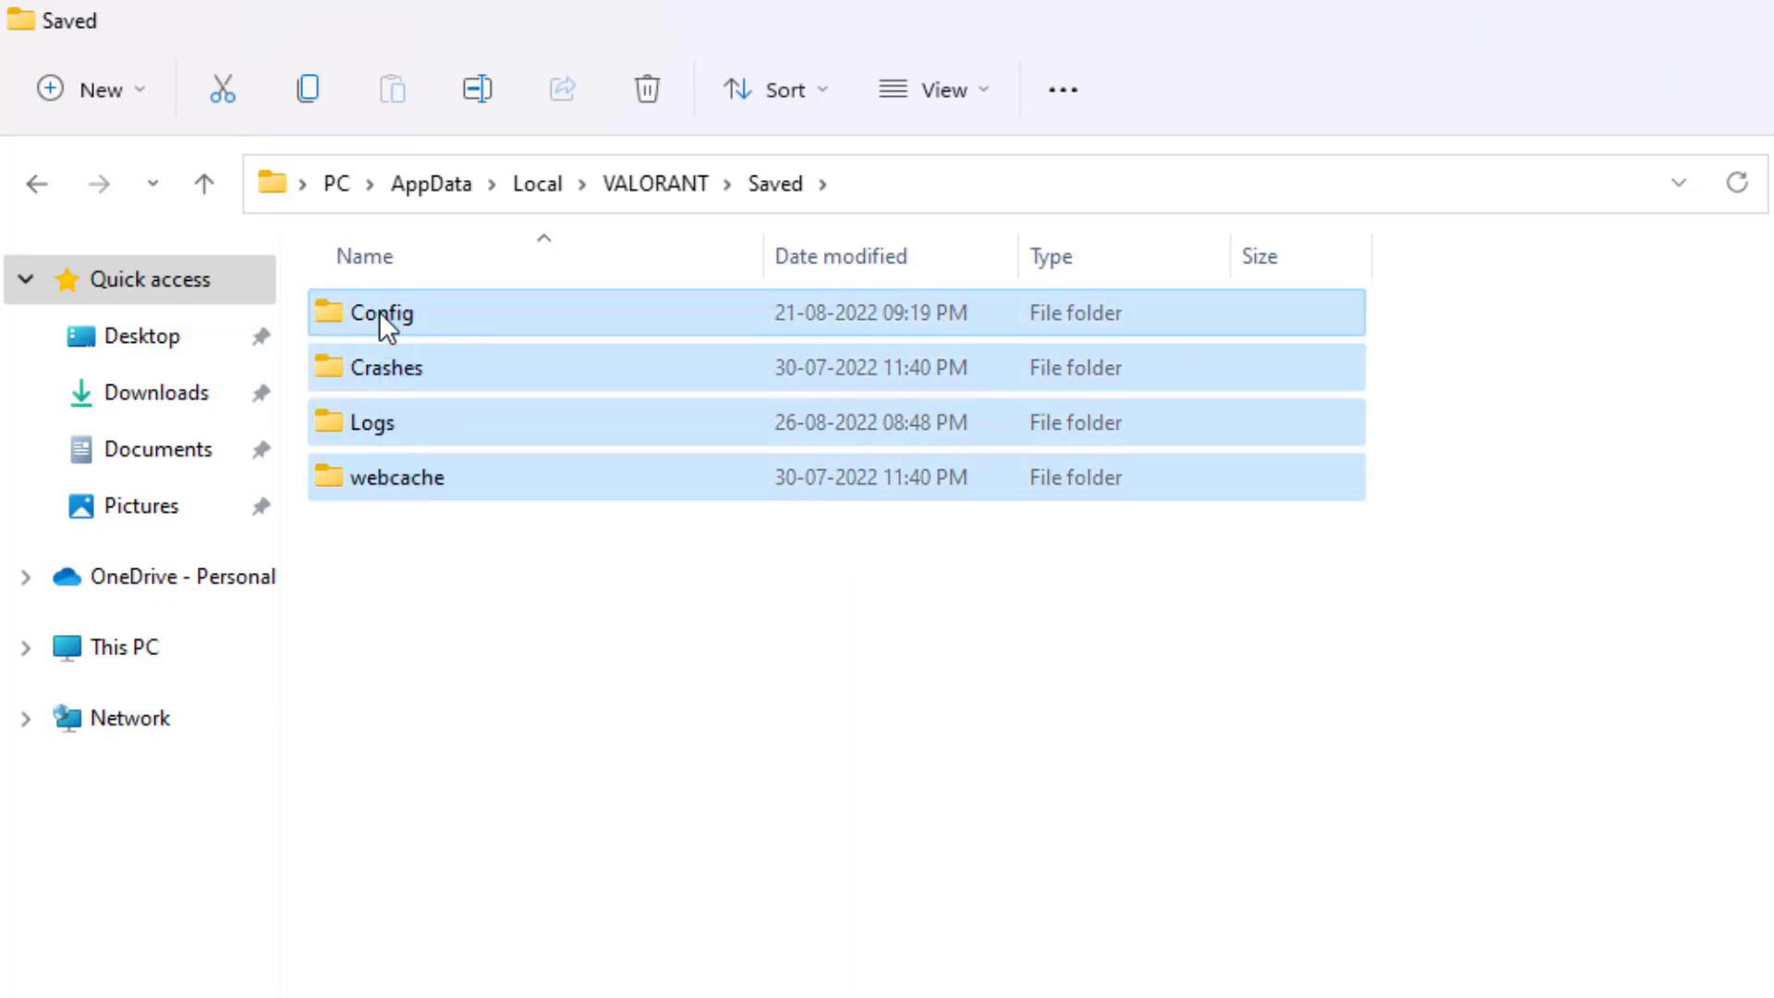
pyautogui.rightClick(381, 314)
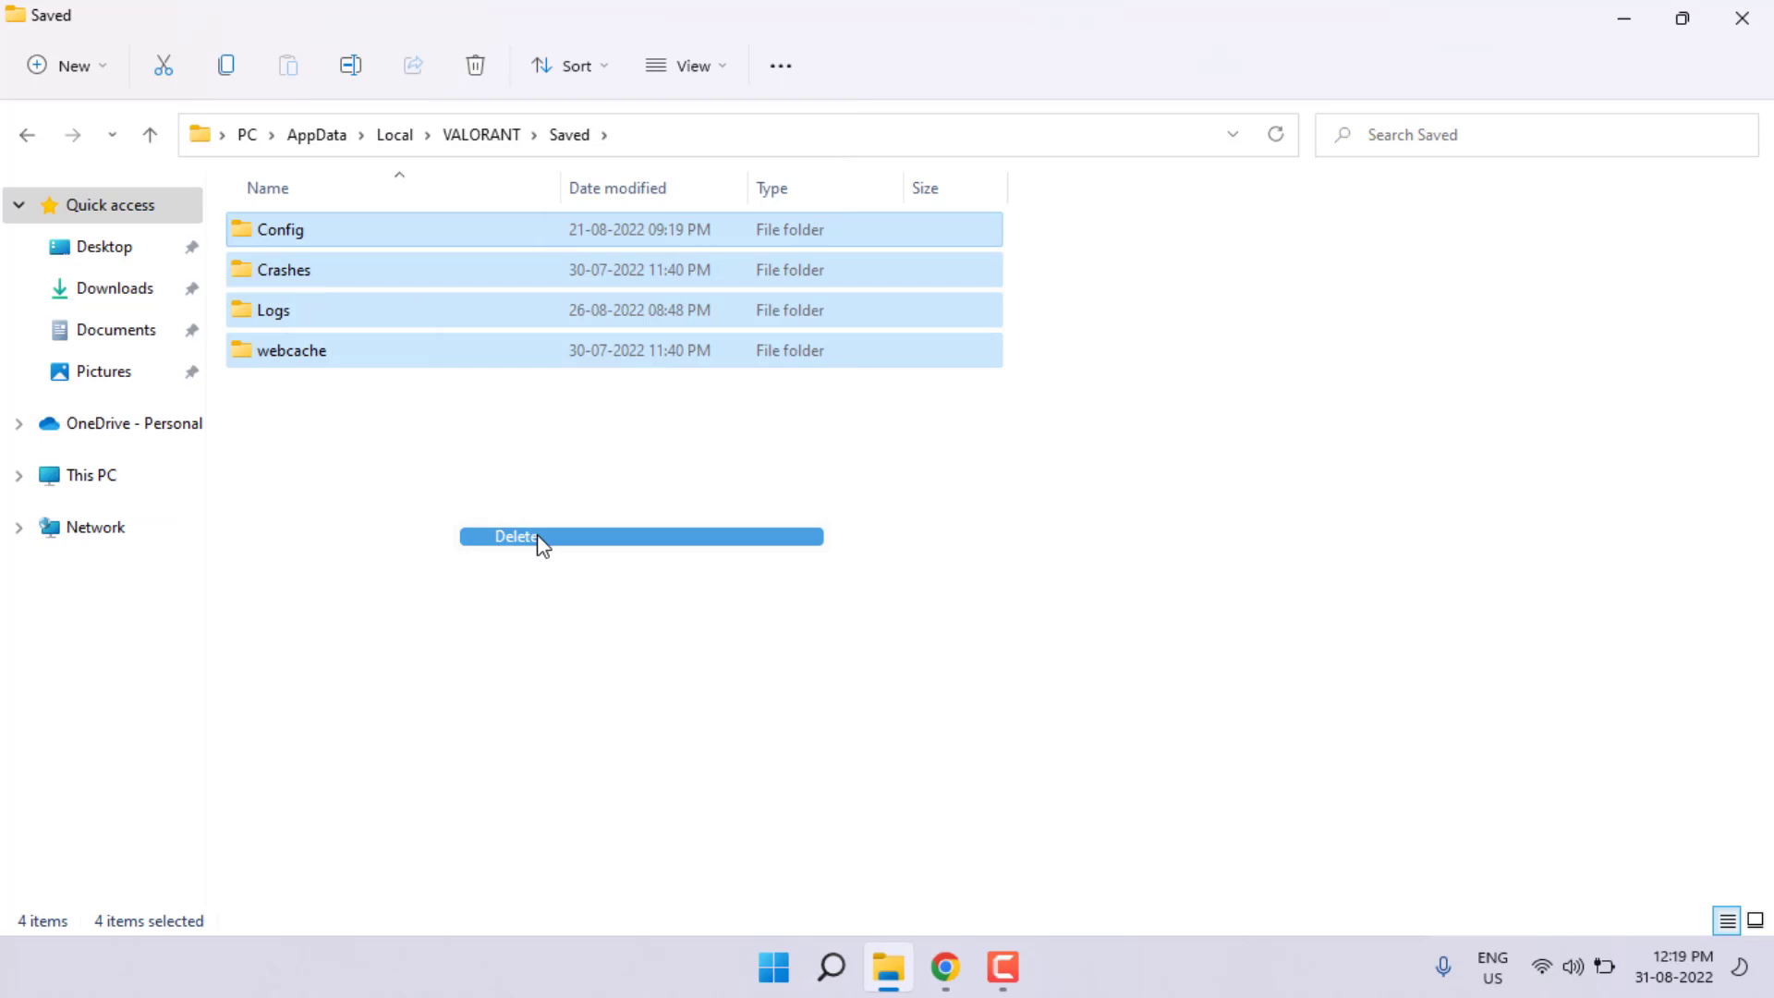
pyautogui.click(515, 535)
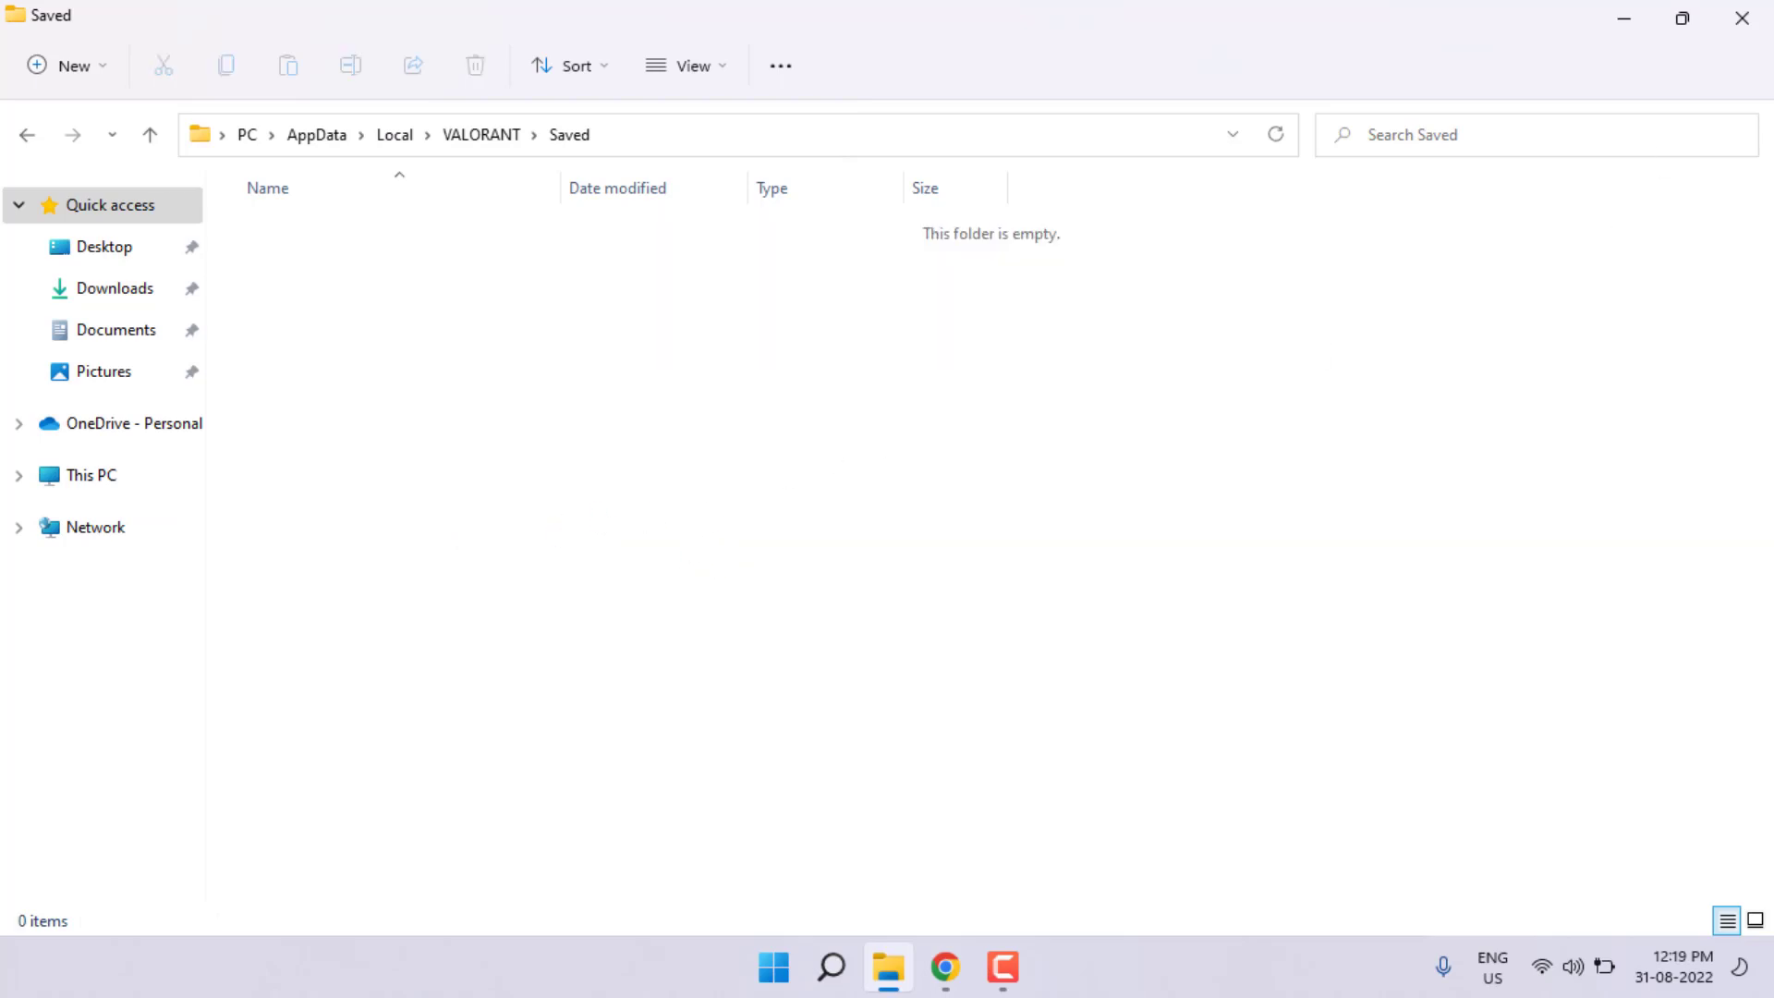